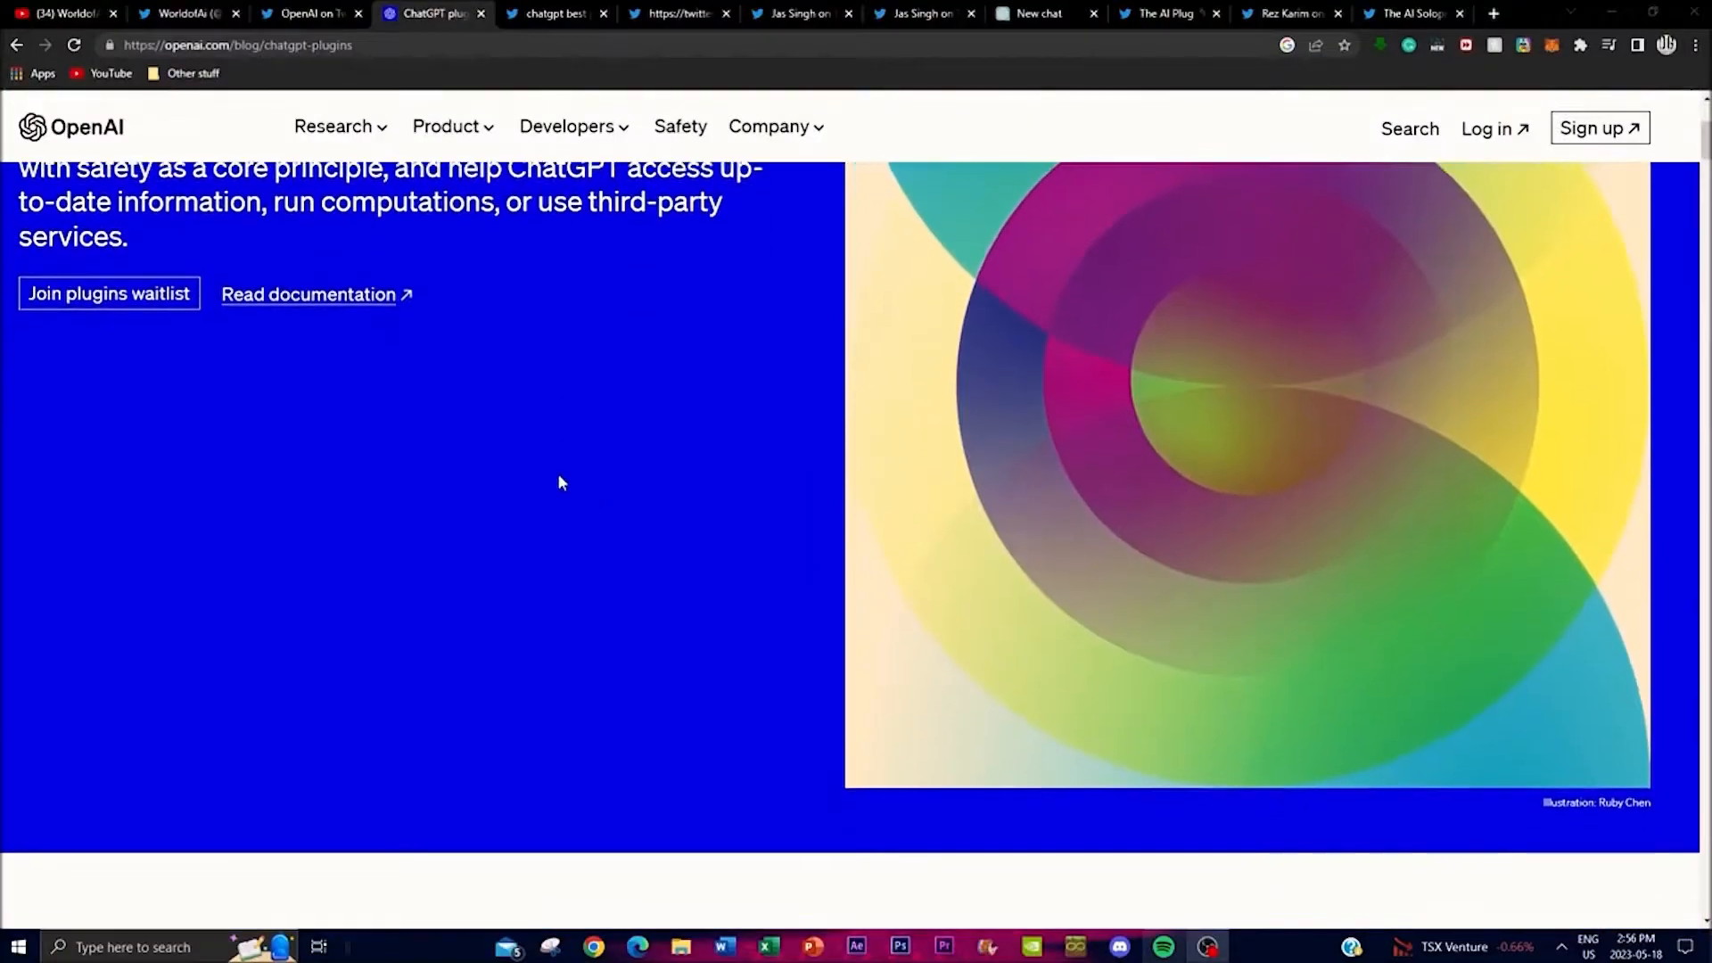
# Scroll the ChatGPT plugins blog post to reveal the launch plugin cards from Expedia through Zapier.
pyautogui.click(432, 13)
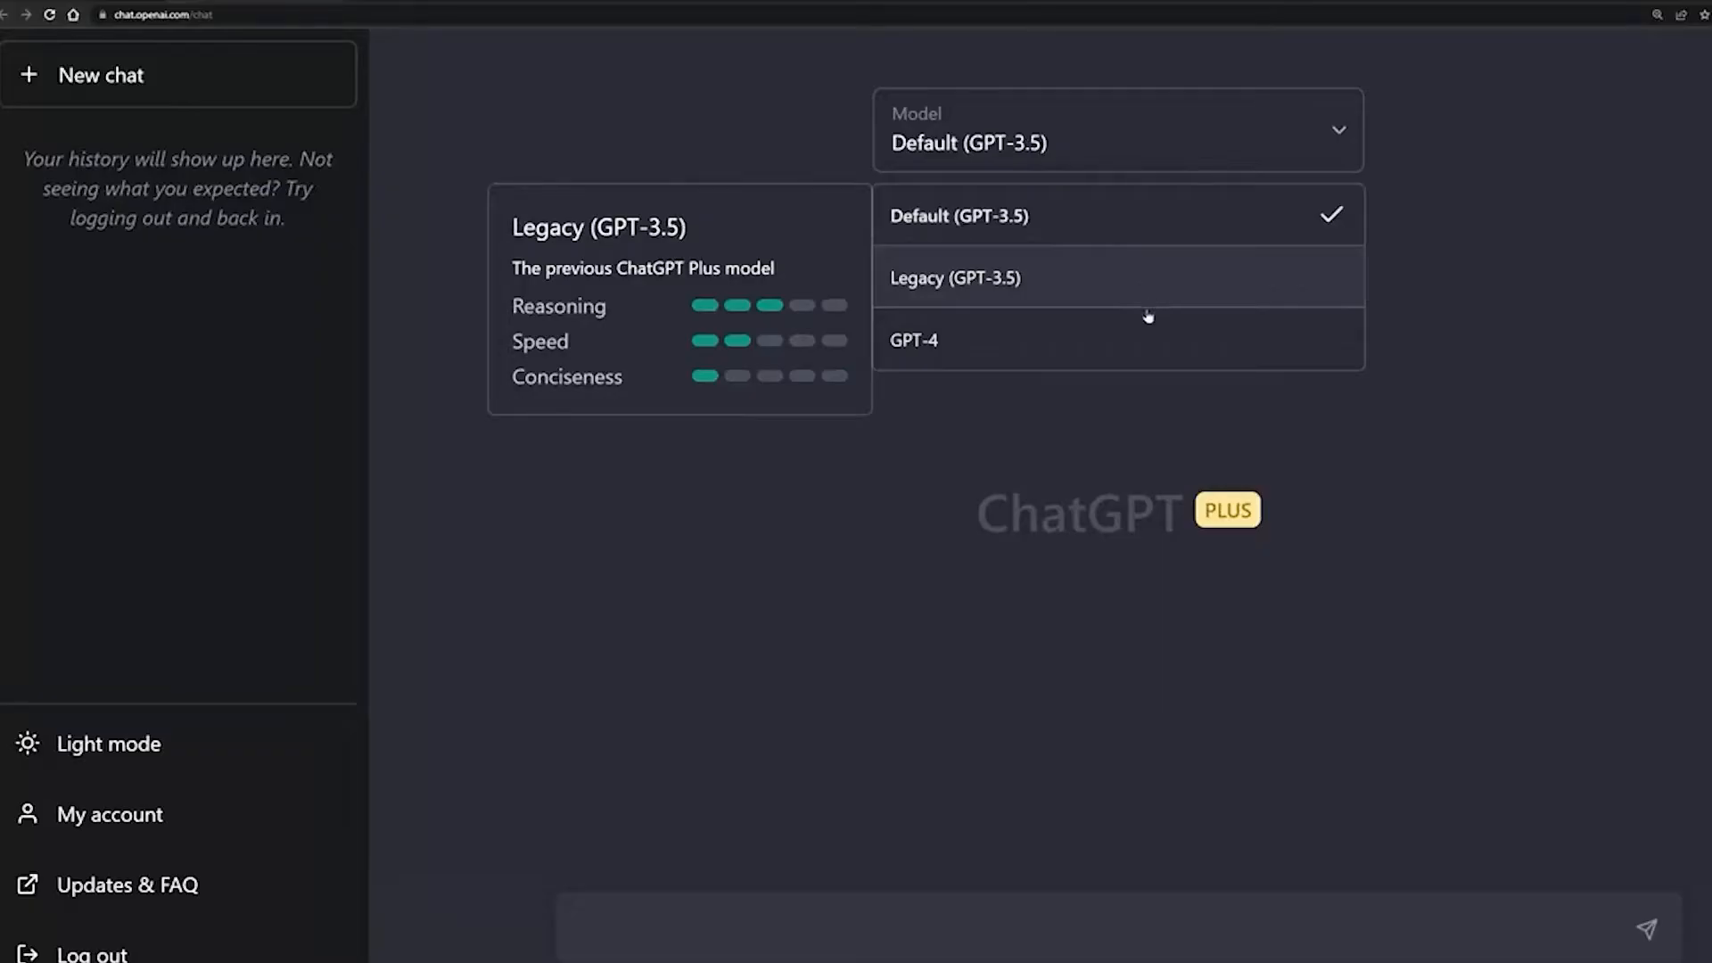
pyautogui.click(317, 14)
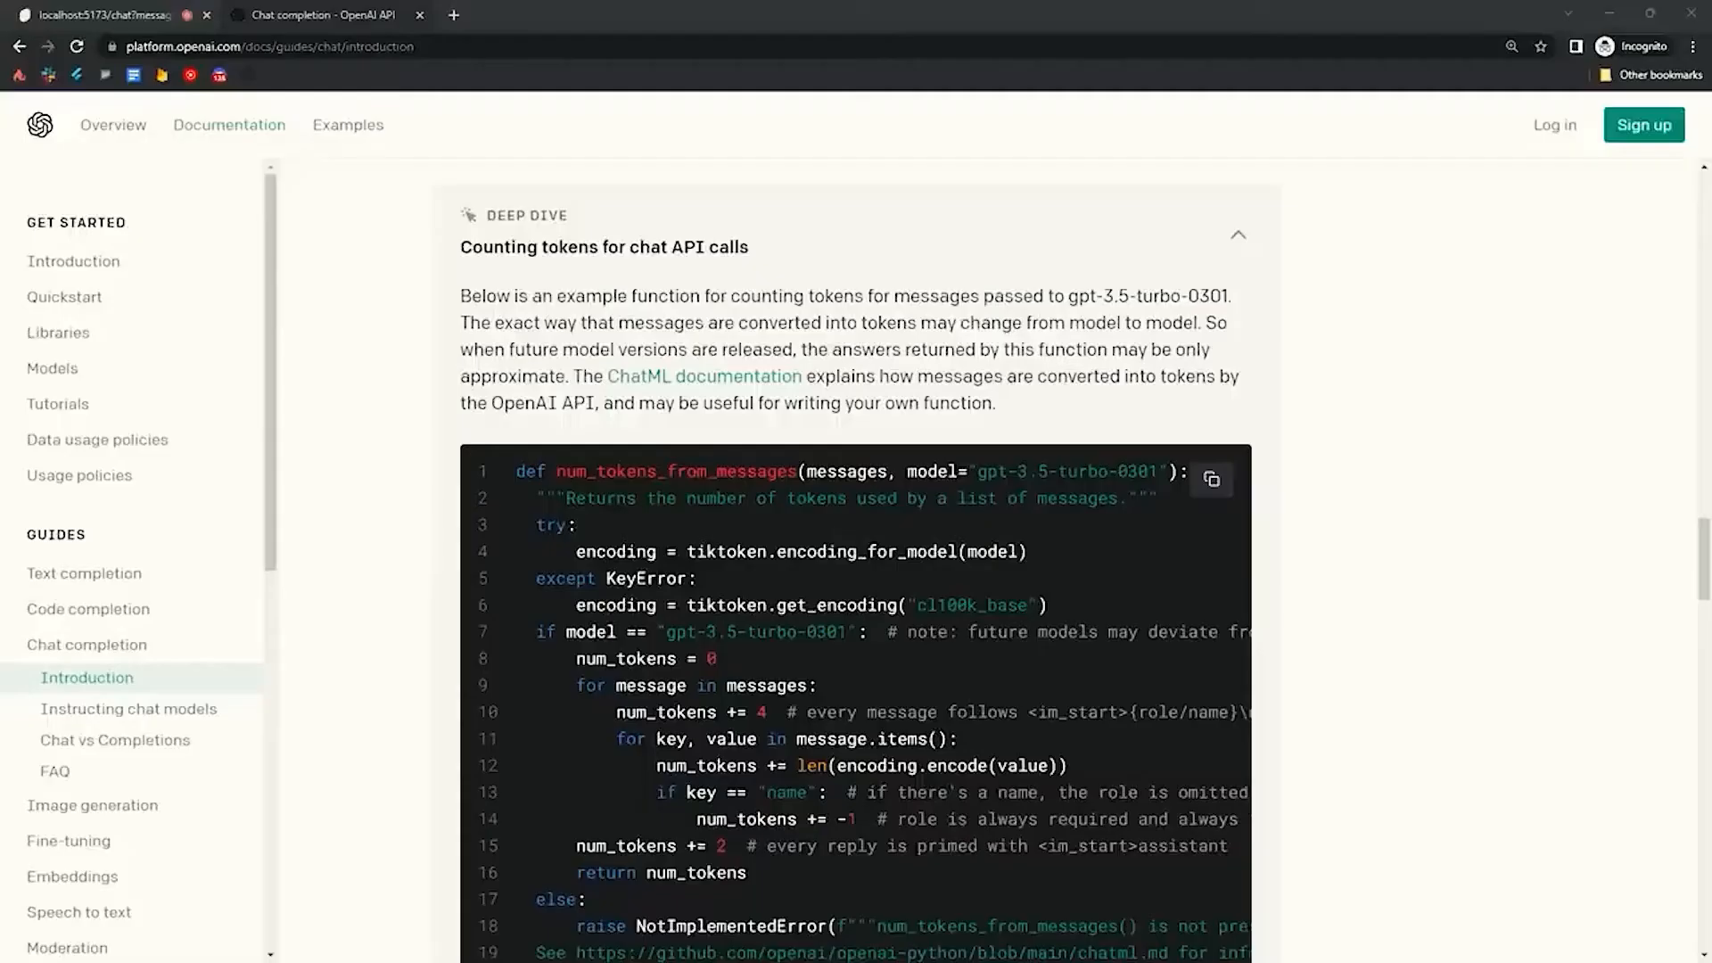
pyautogui.scroll(-3)
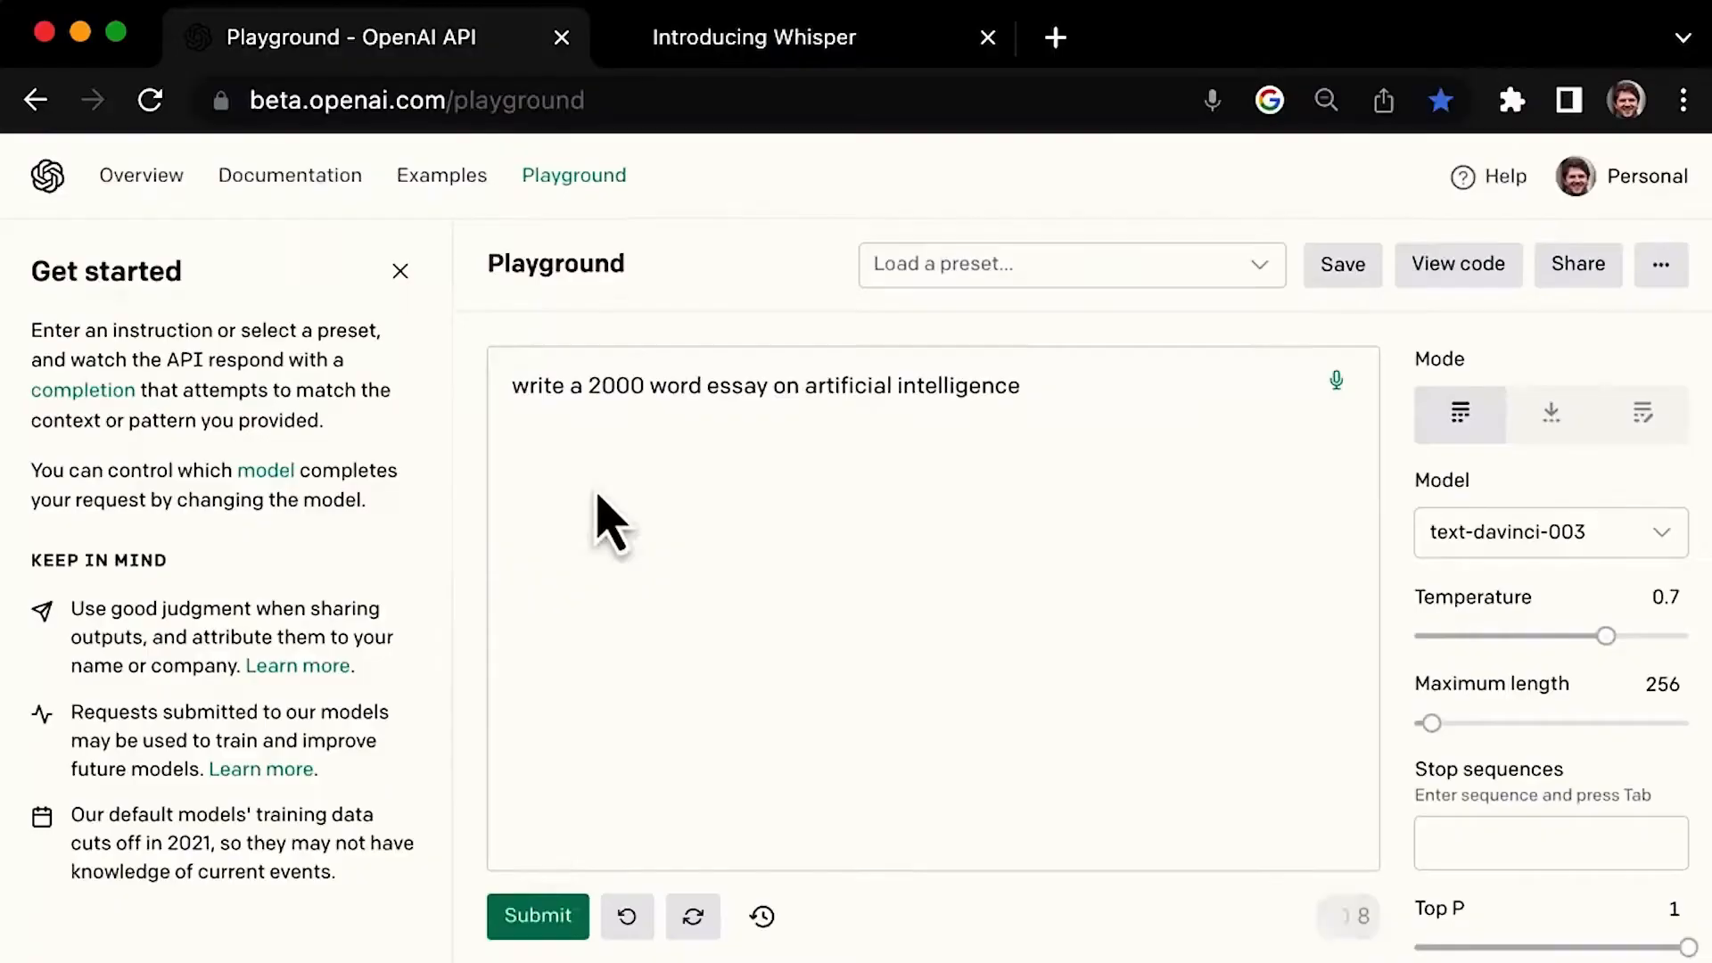
pyautogui.click(537, 915)
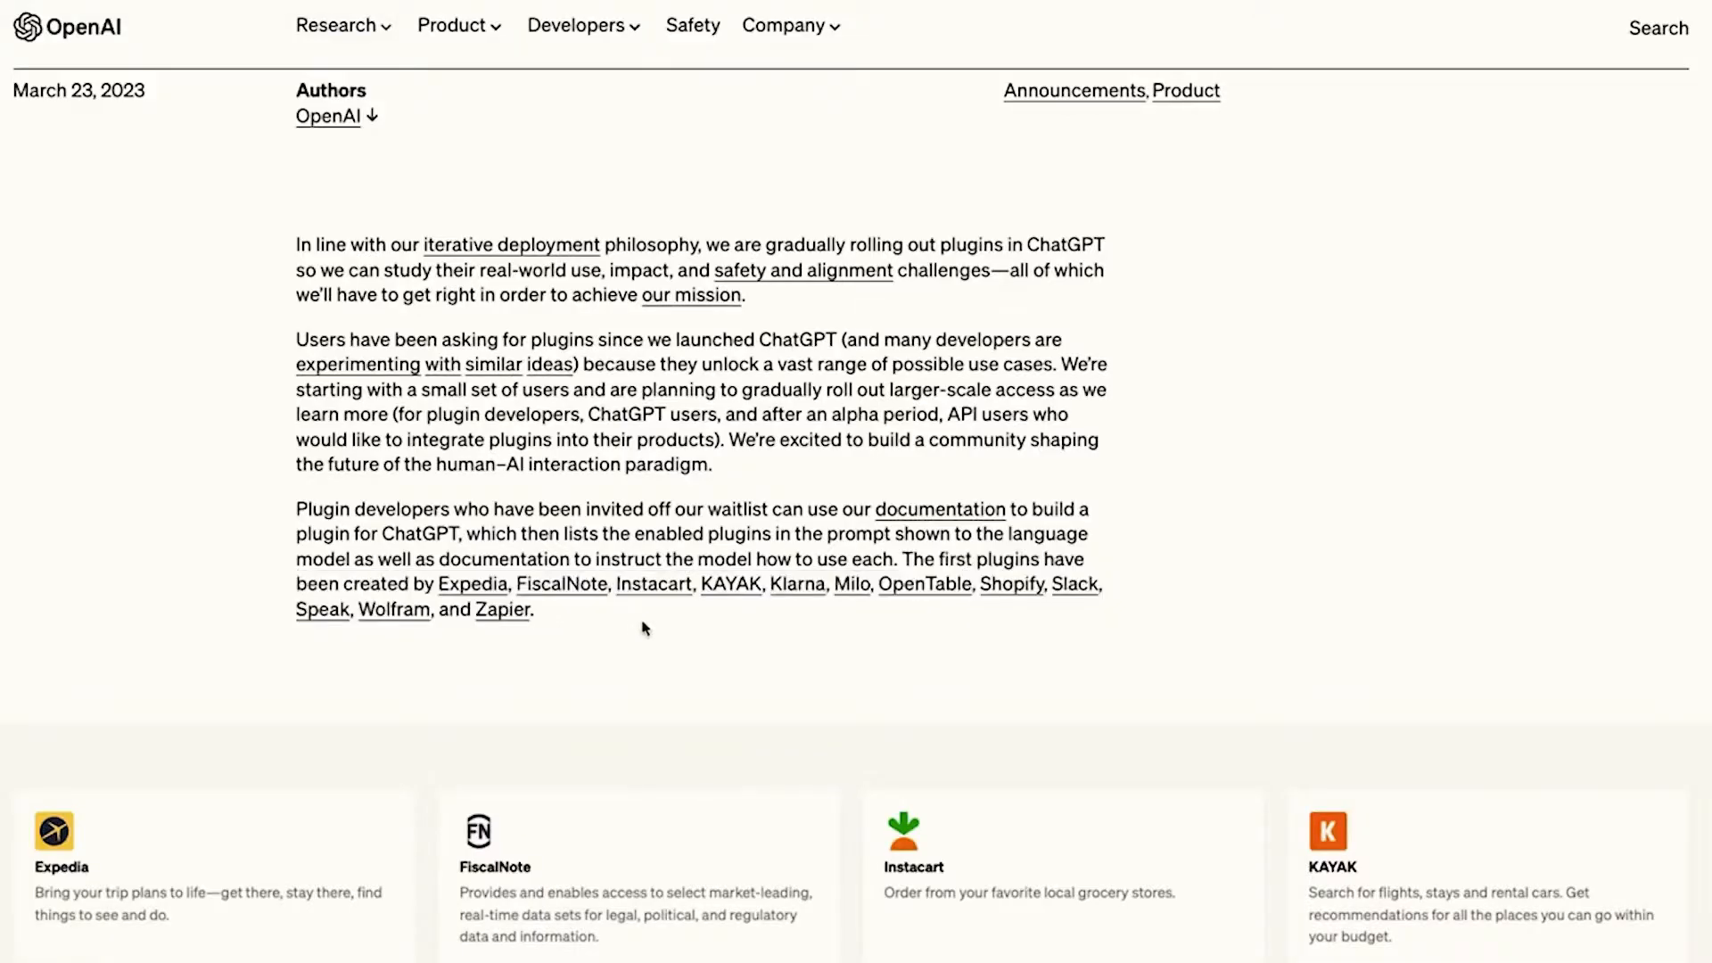
pyautogui.scroll(-3)
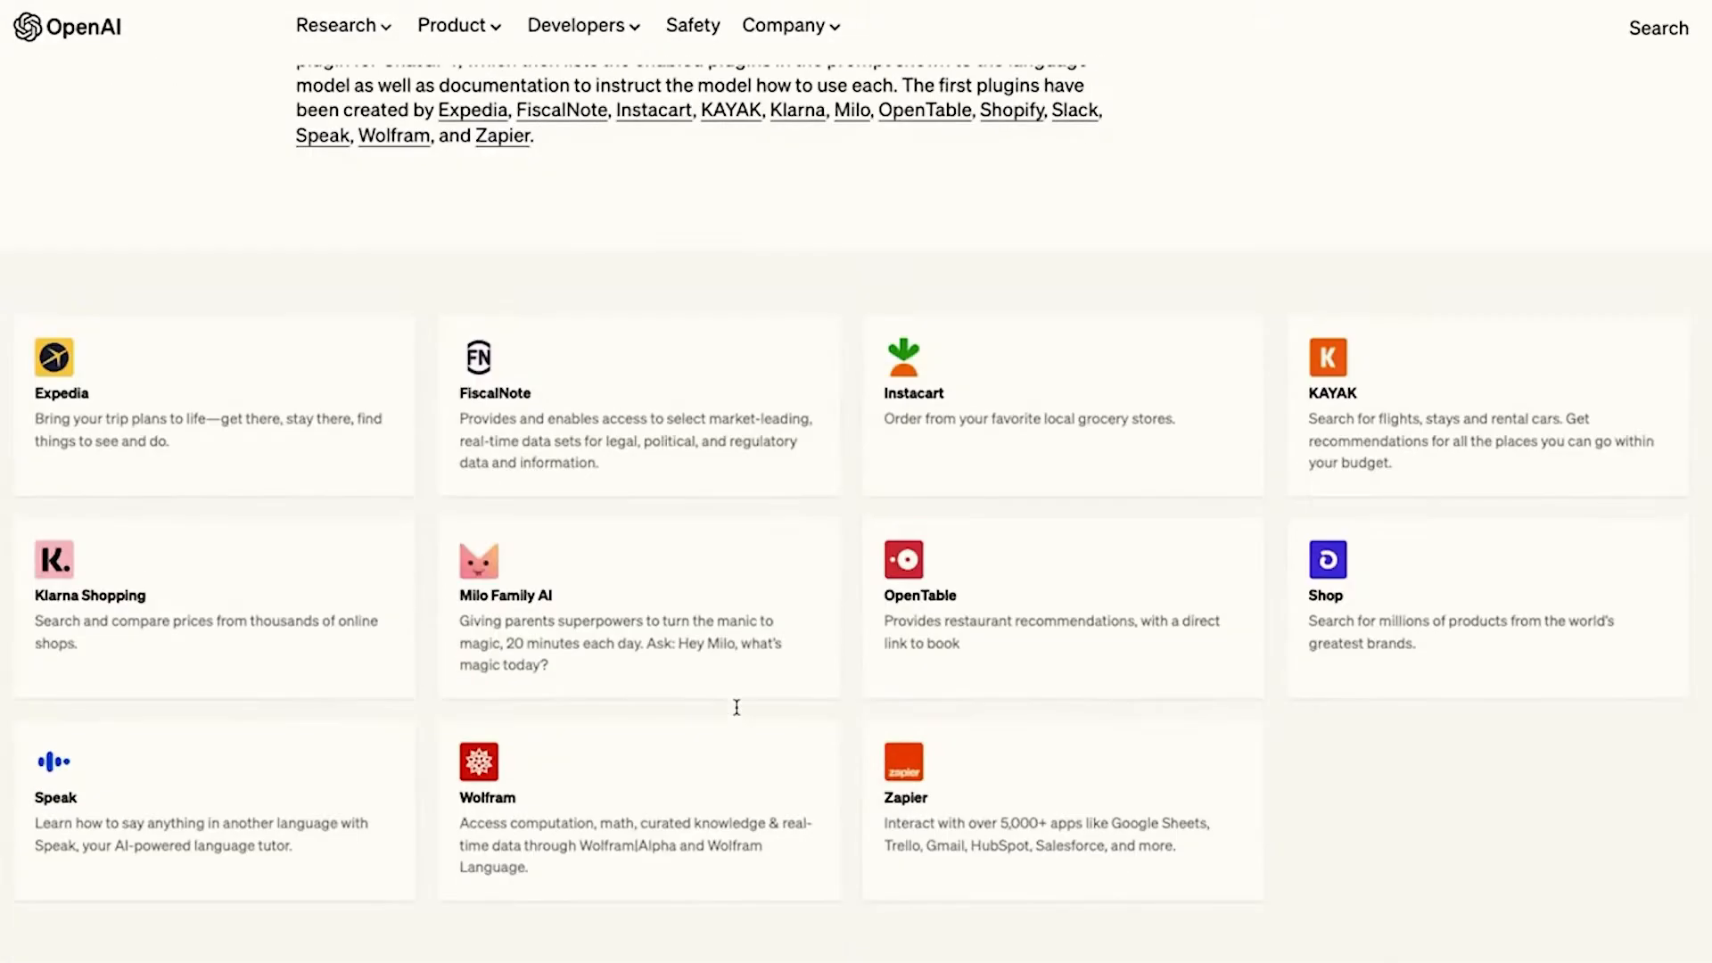
pyautogui.moveTo(1354, 766)
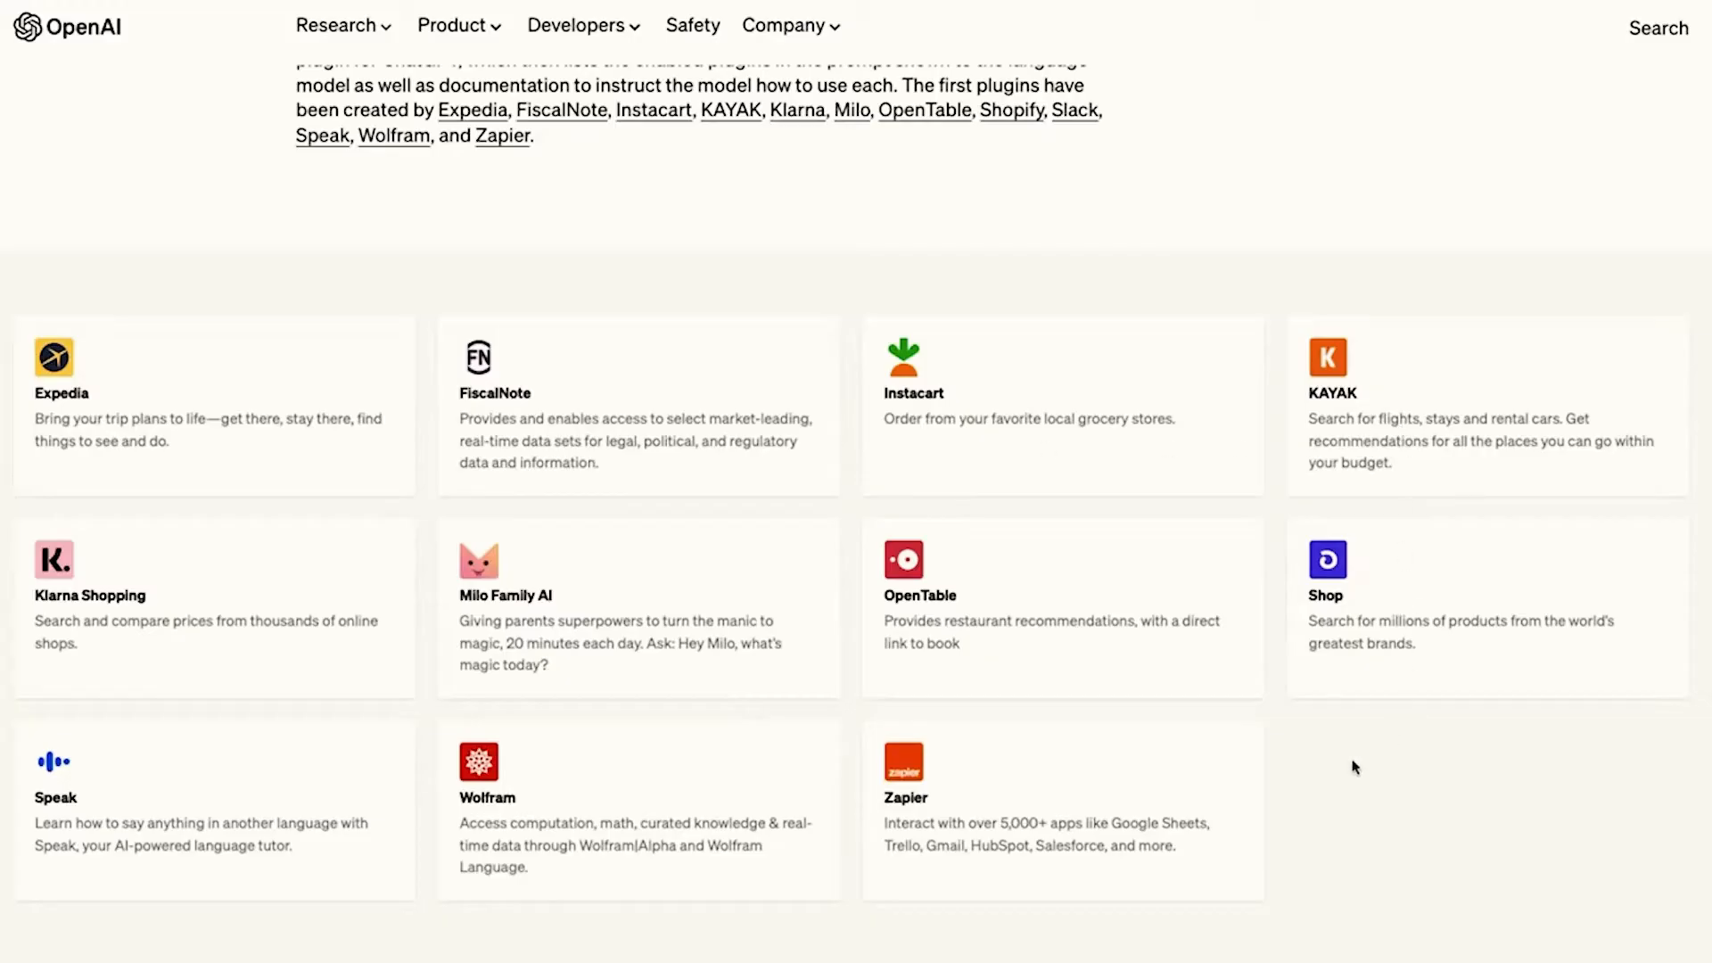